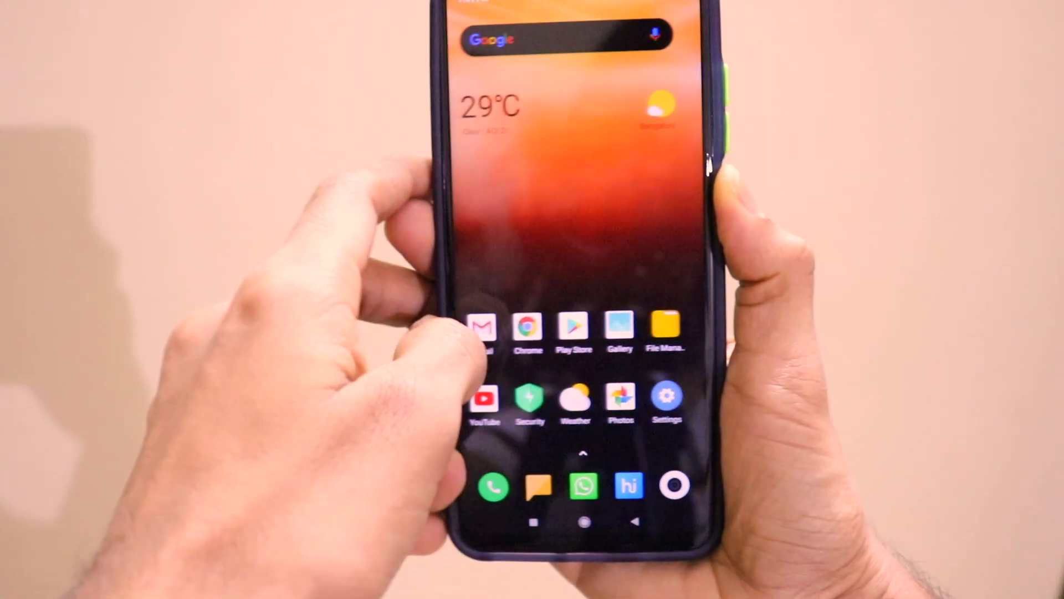
Open the POCO Launcher app drawer and scroll through the alphabetical All apps list and back.
left_click_drag(544, 20, 543, 203)
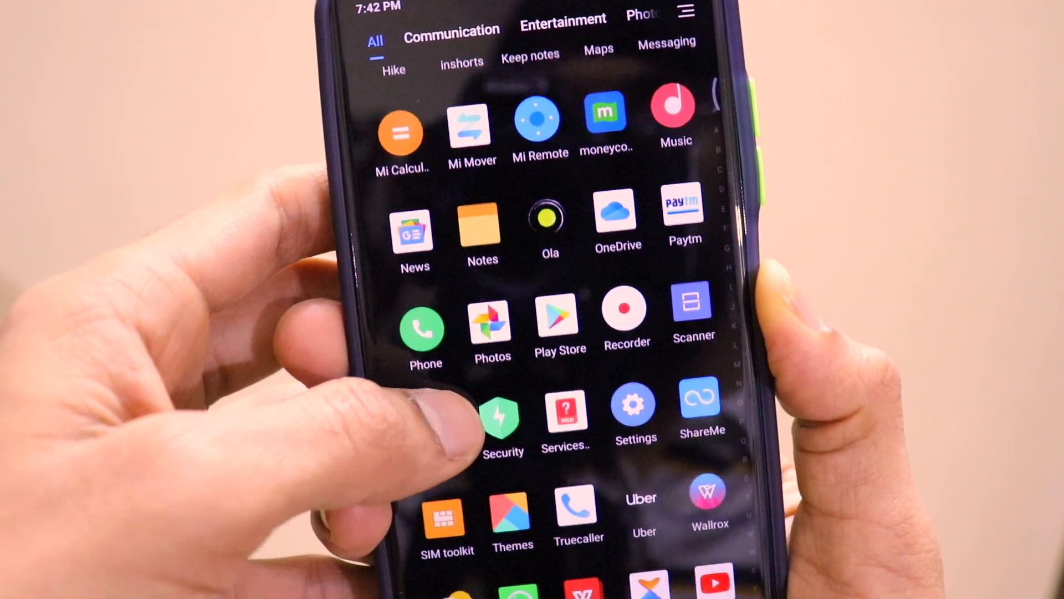
scroll("up", 3)
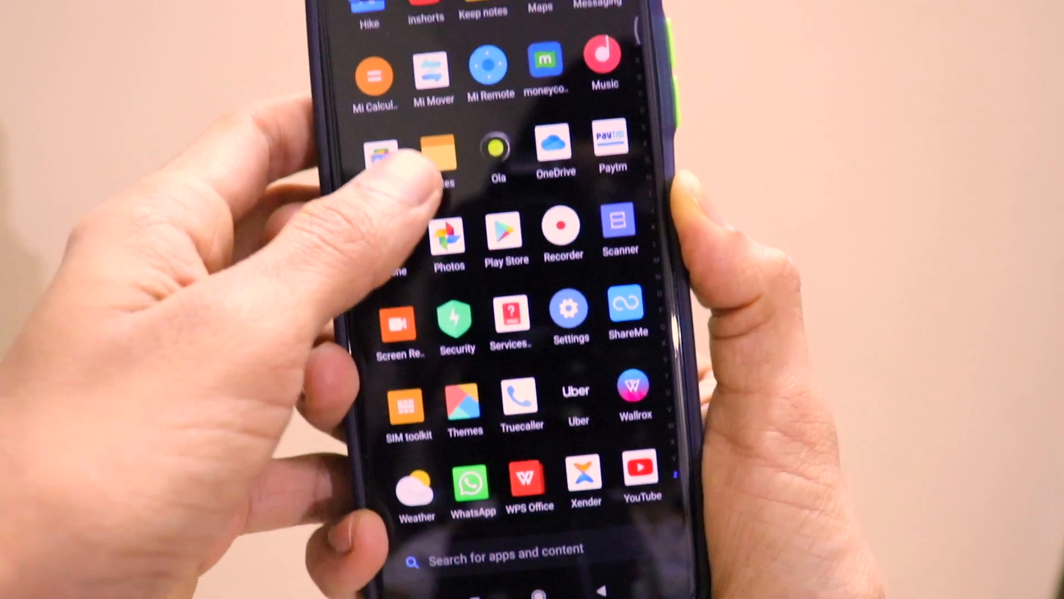
scroll("down", 3)
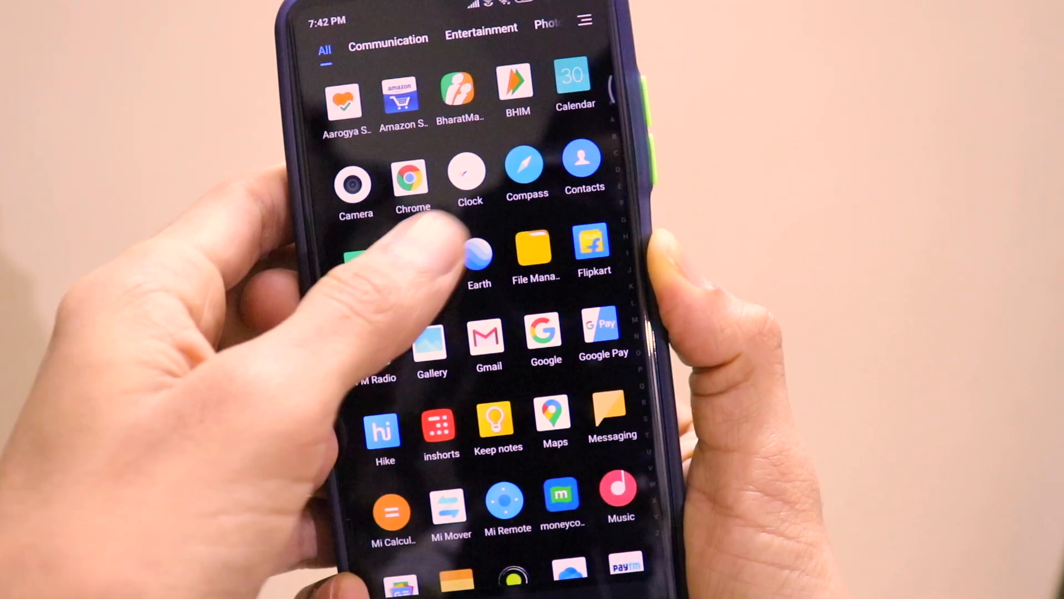